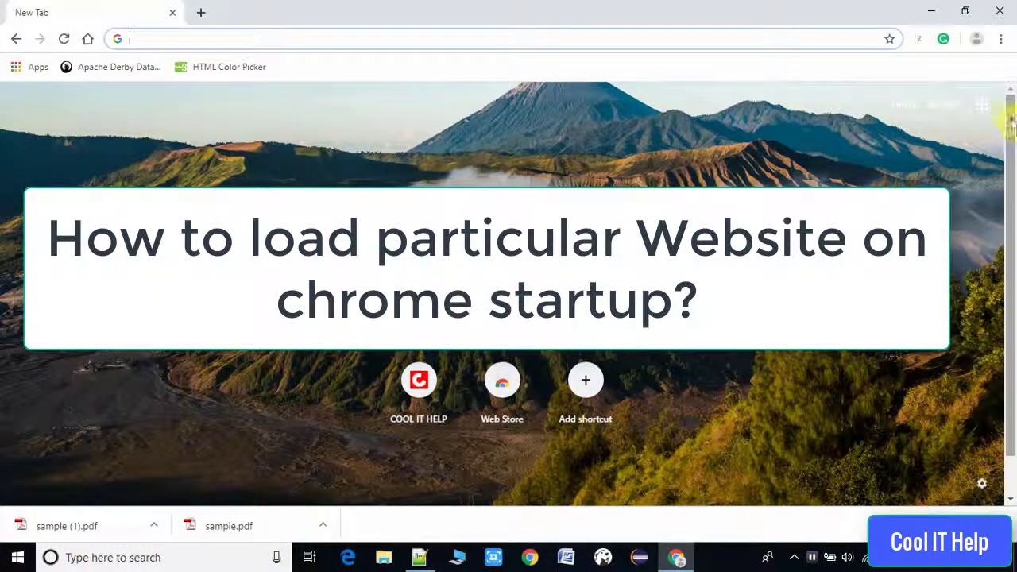
Open Chrome Settings from the three-dot menu and scroll down to On startup
{"action": "left_click", "coordinate": [1000, 38]}
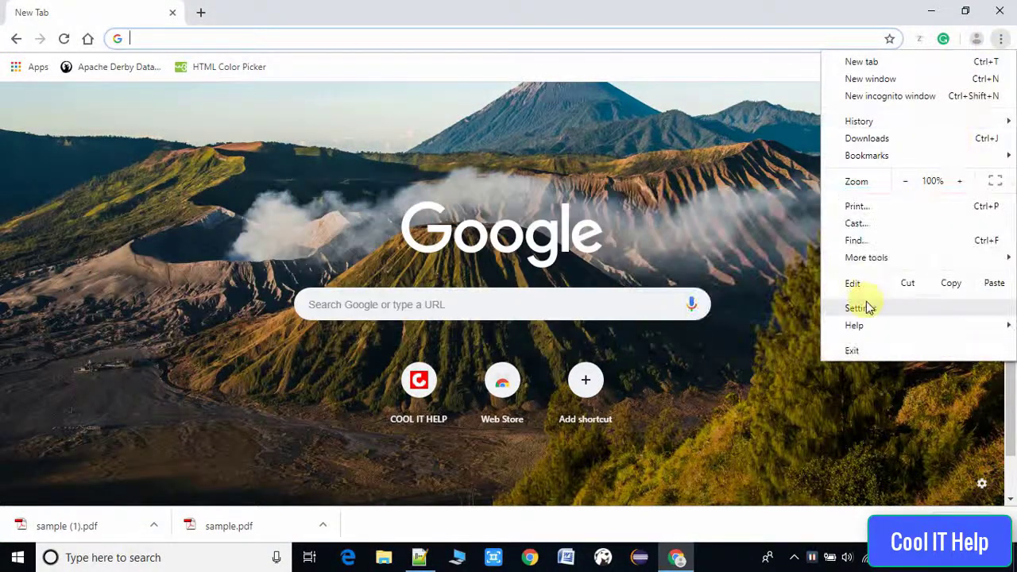
{"action": "left_click", "coordinate": [858, 308]}
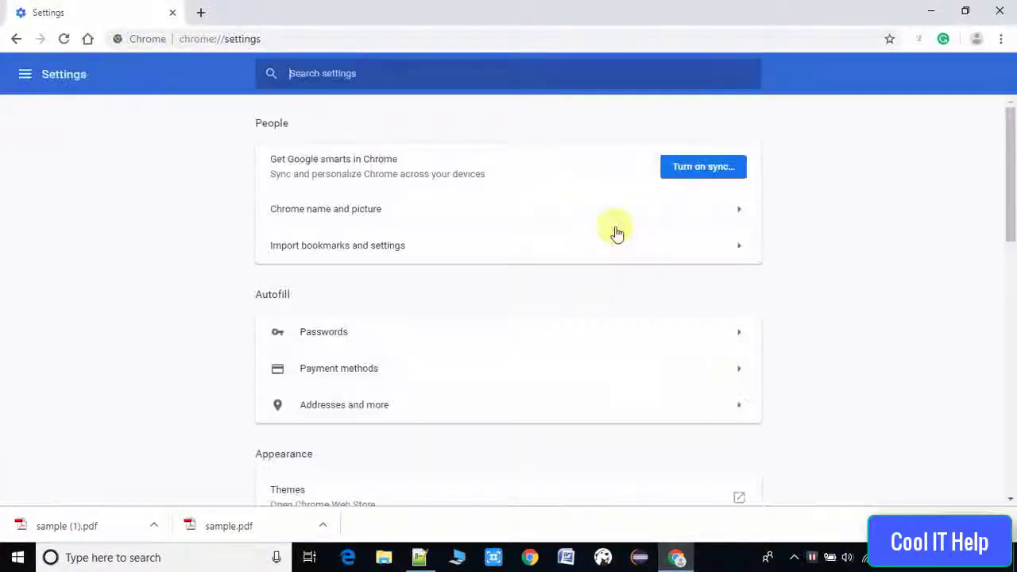
{"action": "mouse_move", "coordinate": [450, 398]}
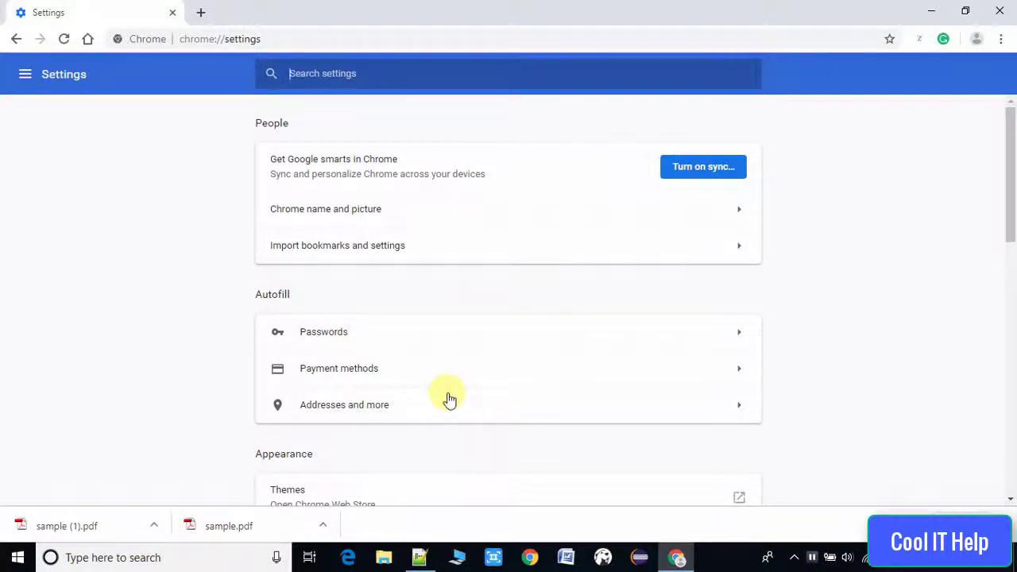
{"action": "scroll", "scroll_direction": "down", "scroll_amount": 3}
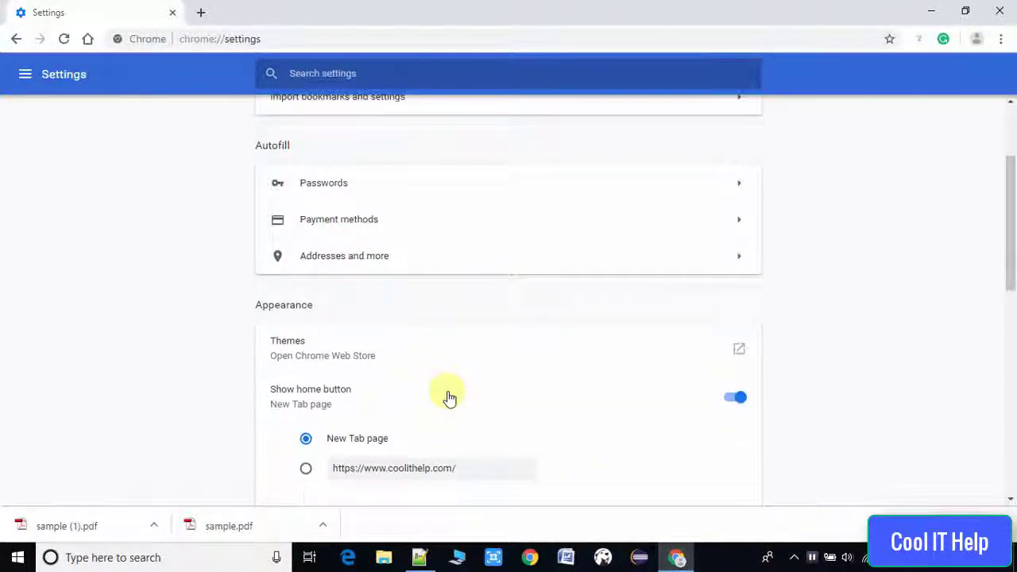
{"action": "scroll", "scroll_direction": "down", "scroll_amount": 3}
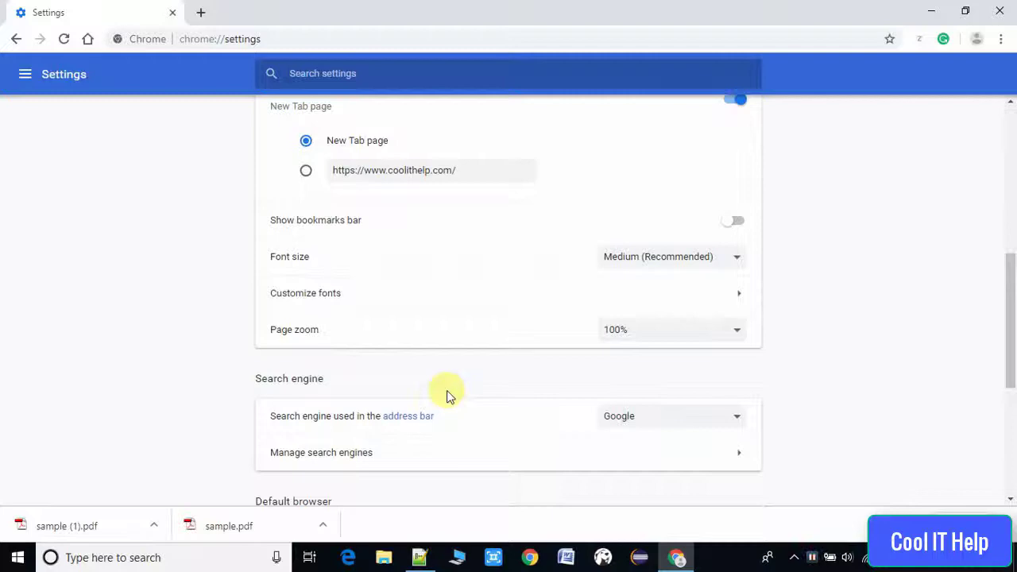
{"action": "scroll", "scroll_direction": "down", "scroll_amount": 3}
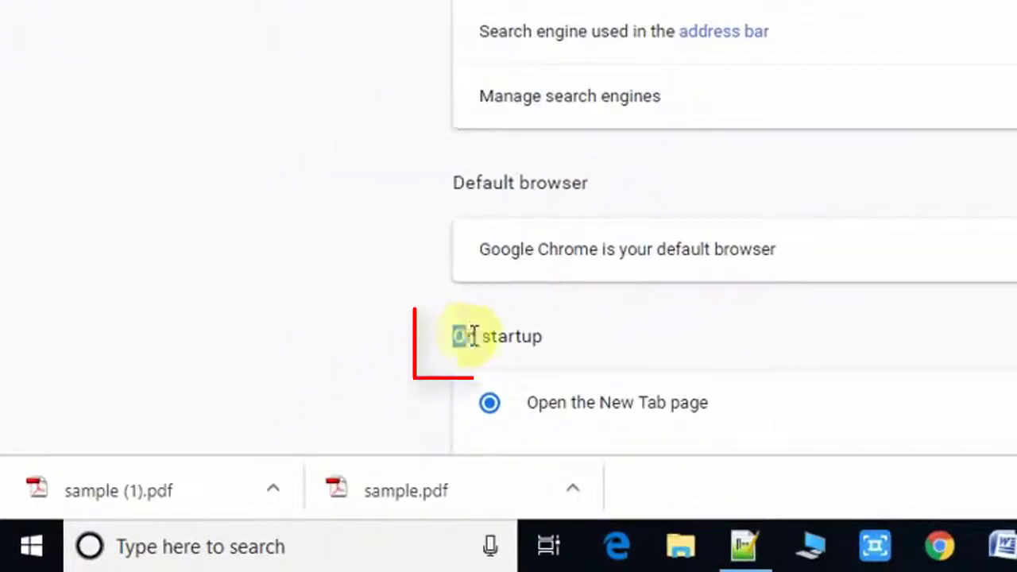
Select 'Continue where you left off' in the On startup section
{"action": "double_click", "coordinate": [496, 336]}
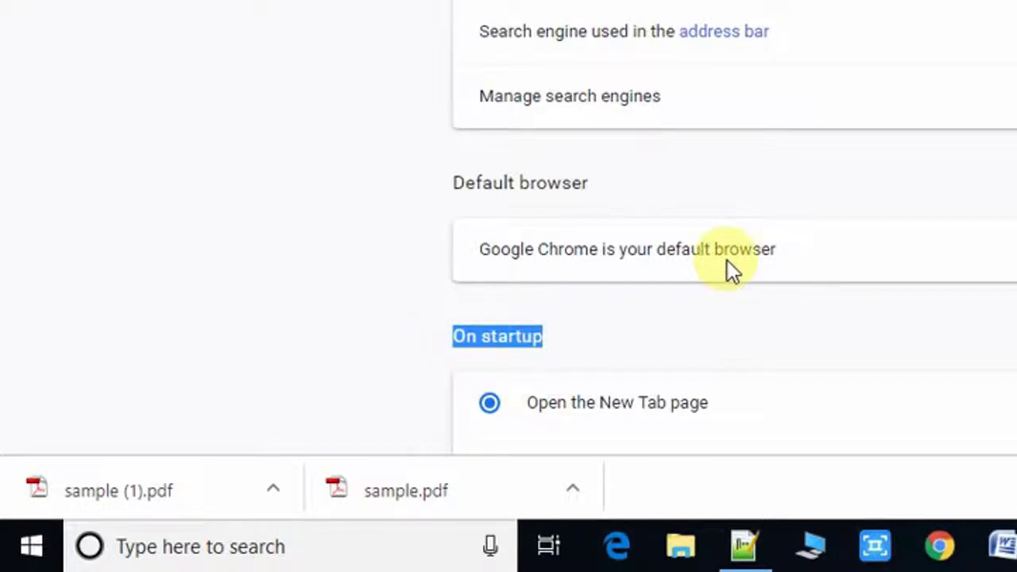
{"action": "scroll", "scroll_direction": "down", "scroll_amount": 3}
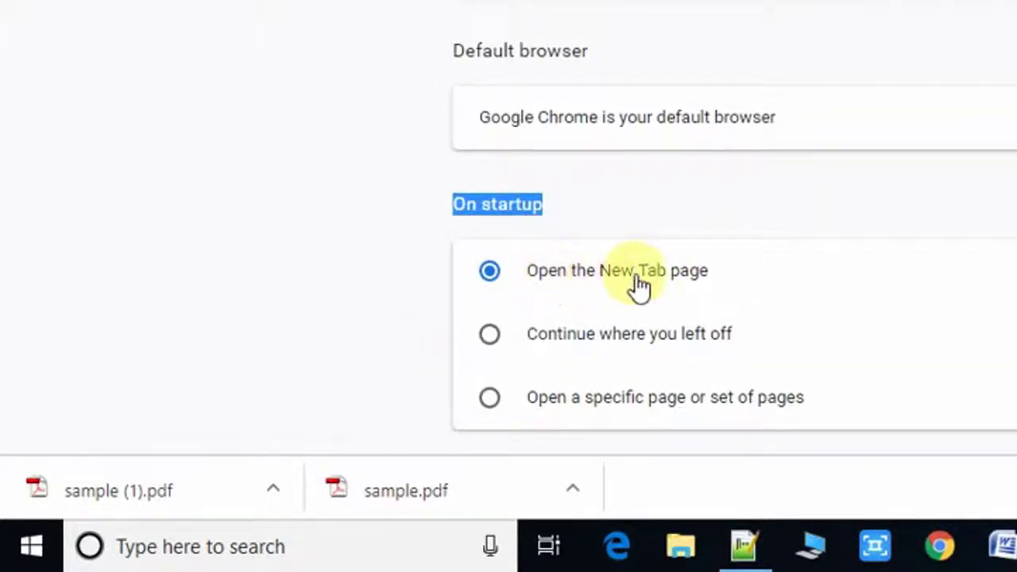
{"action": "mouse_move", "coordinate": [710, 280]}
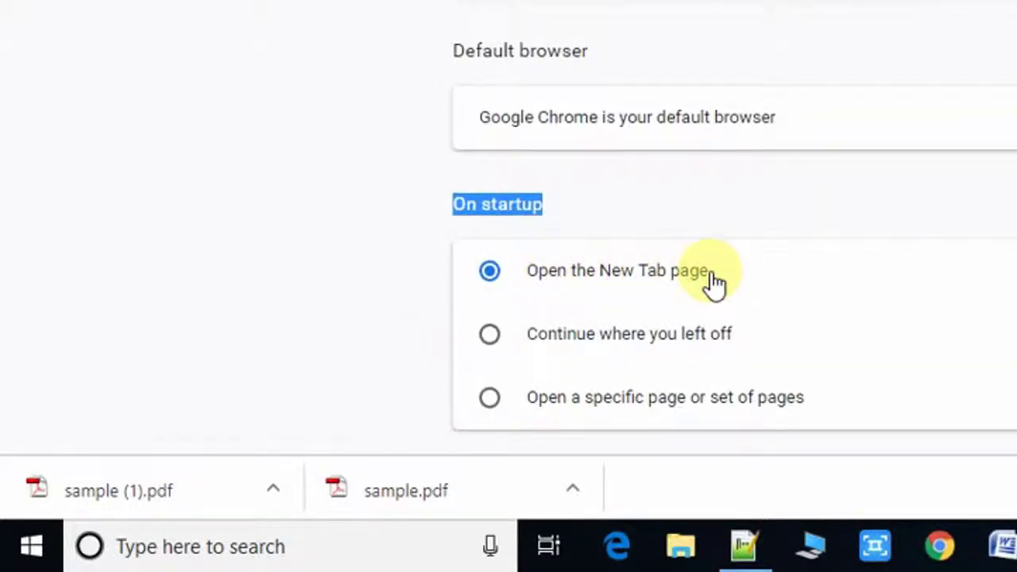
{"action": "mouse_move", "coordinate": [592, 345]}
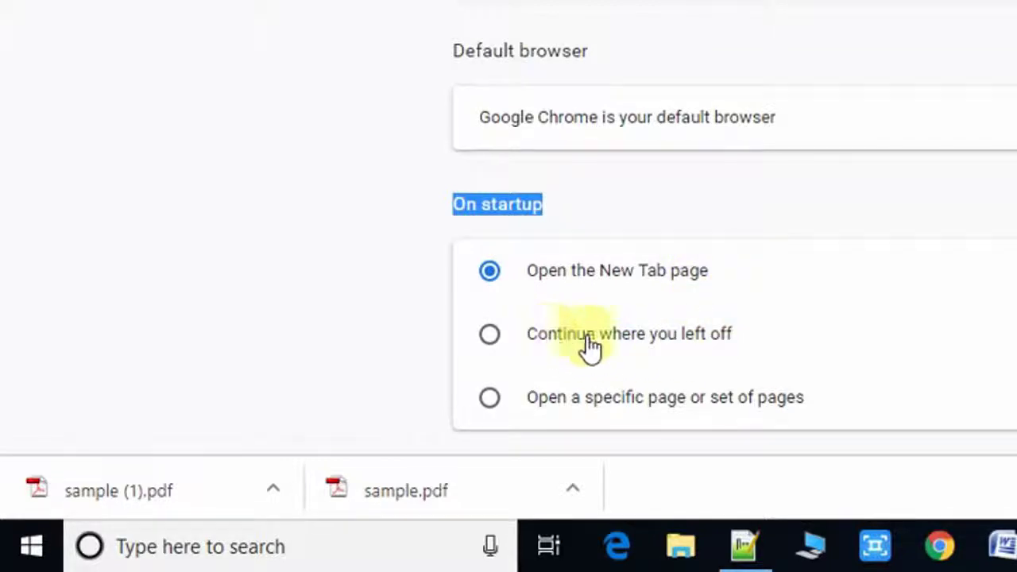
{"action": "mouse_move", "coordinate": [726, 342]}
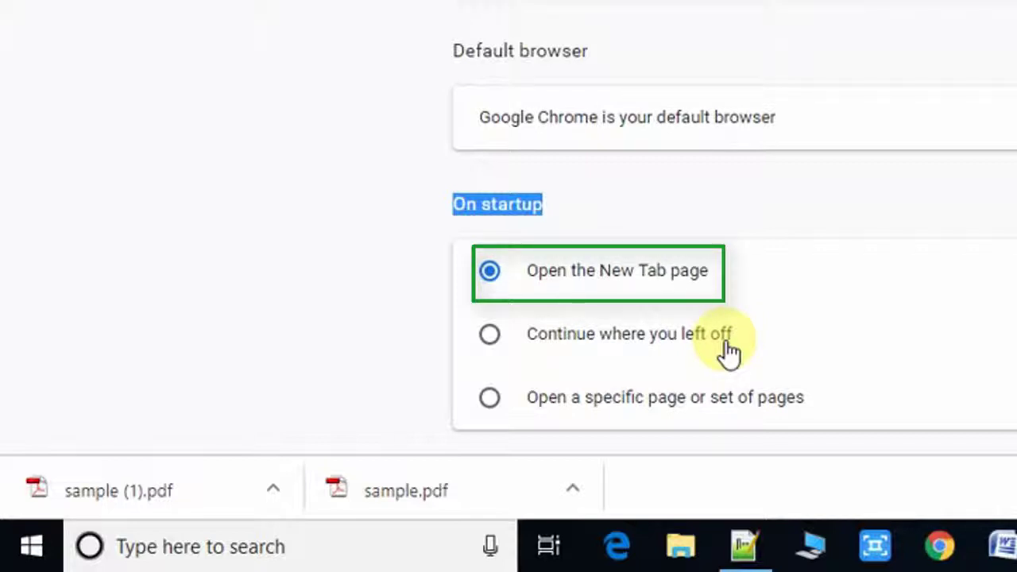
{"action": "left_click", "coordinate": [489, 333]}
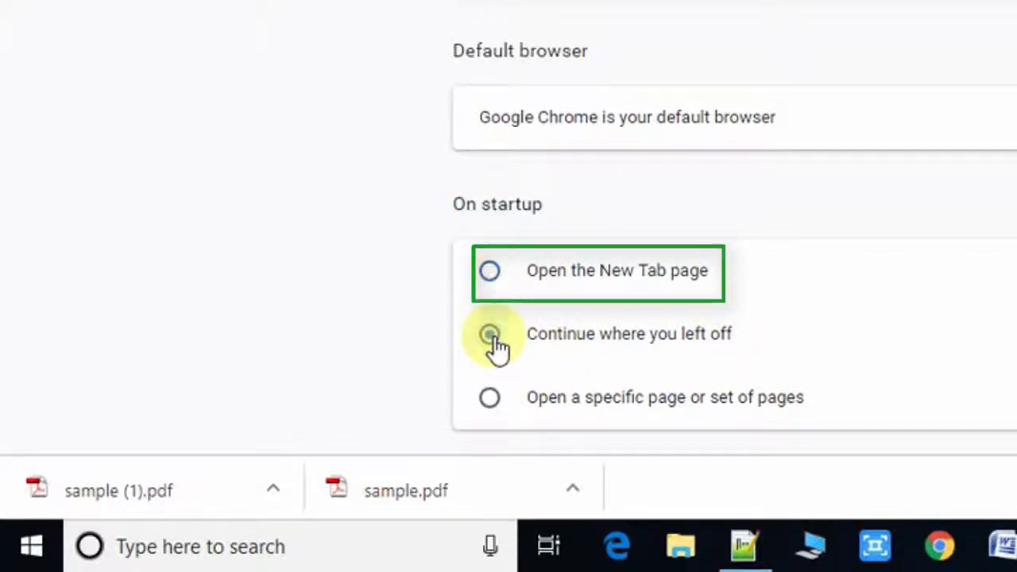
{"action": "left_click", "coordinate": [489, 333]}
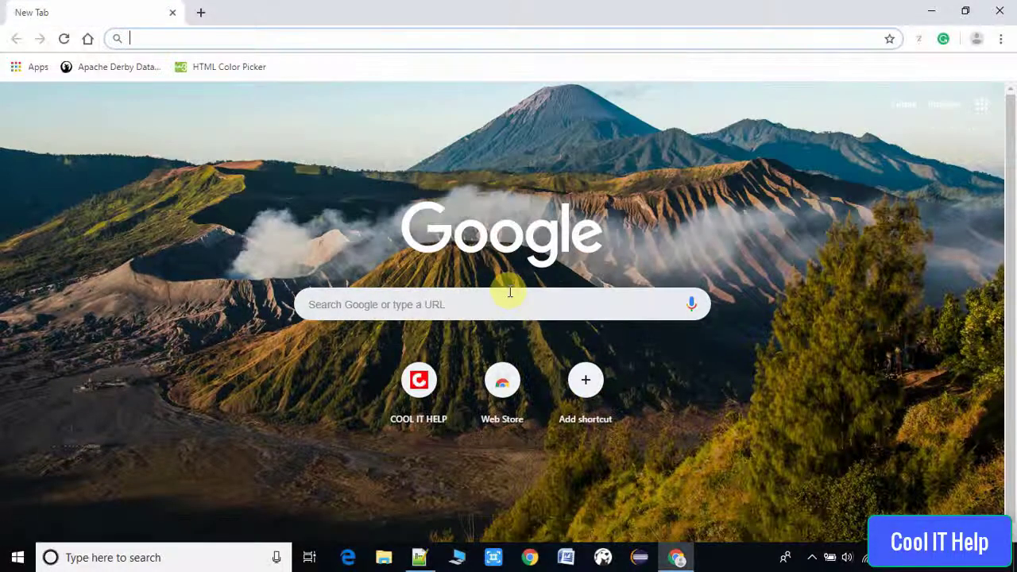
{"action": "type", "text": "https://www.facebook.com"}
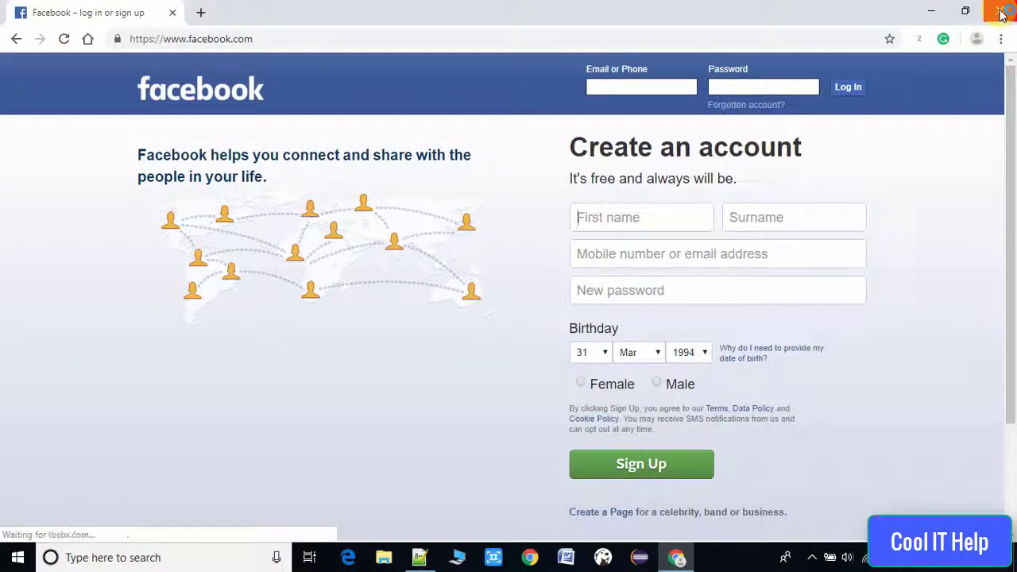
{"action": "left_click", "coordinate": [1000, 11]}
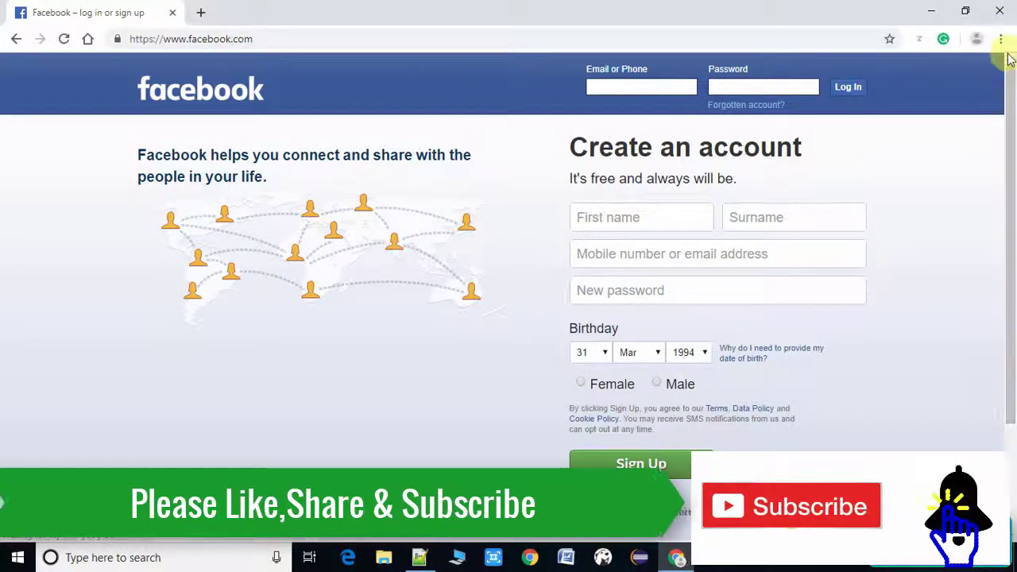
Reopen Settings and choose 'Open a specific page or set of pages' under On startup
{"action": "left_click", "coordinate": [1000, 38]}
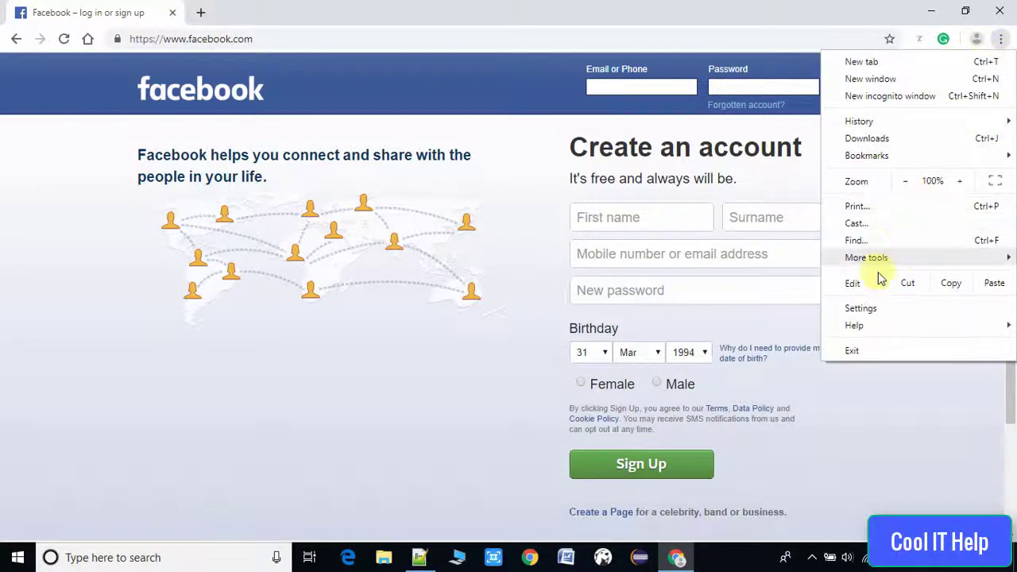
{"action": "left_click", "coordinate": [860, 308]}
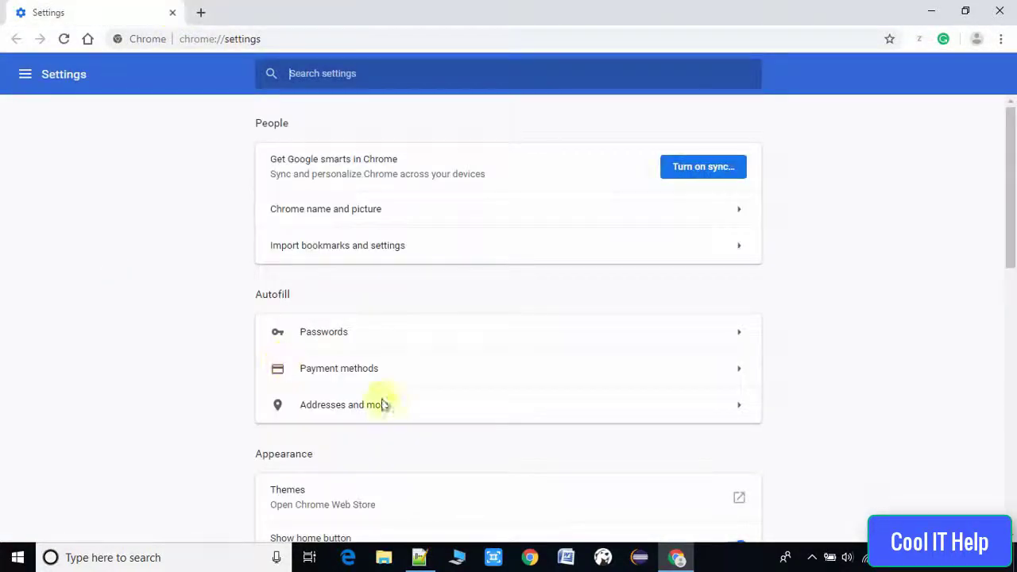
{"action": "scroll", "scroll_direction": "down", "scroll_amount": 3}
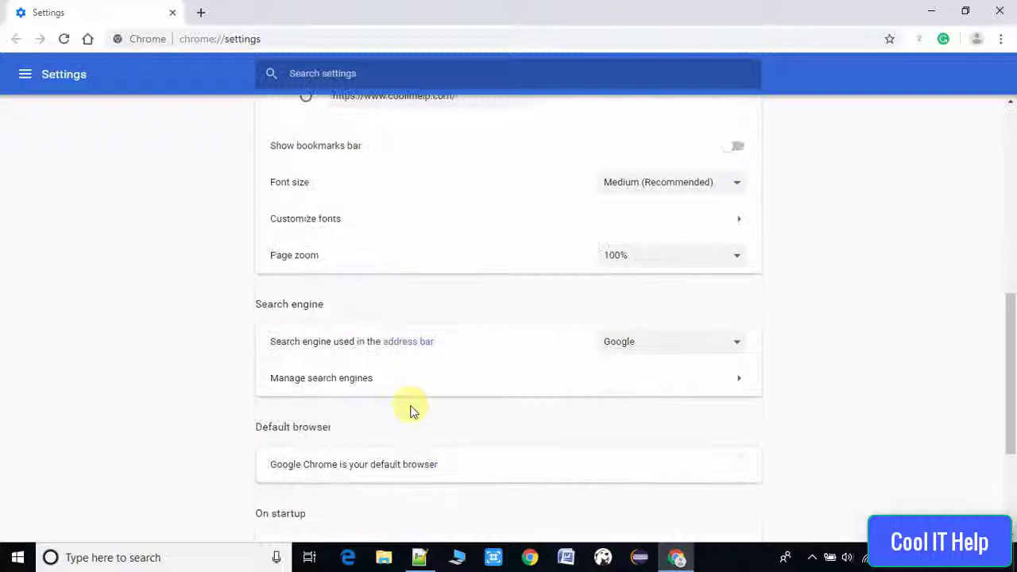
{"action": "scroll", "scroll_direction": "down", "scroll_amount": 3}
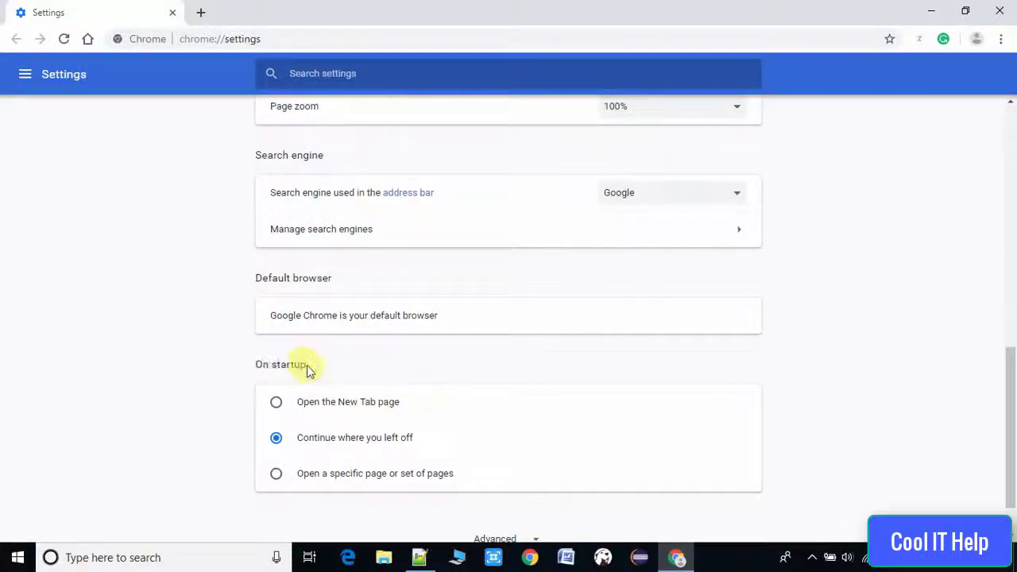
{"action": "mouse_move", "coordinate": [276, 474]}
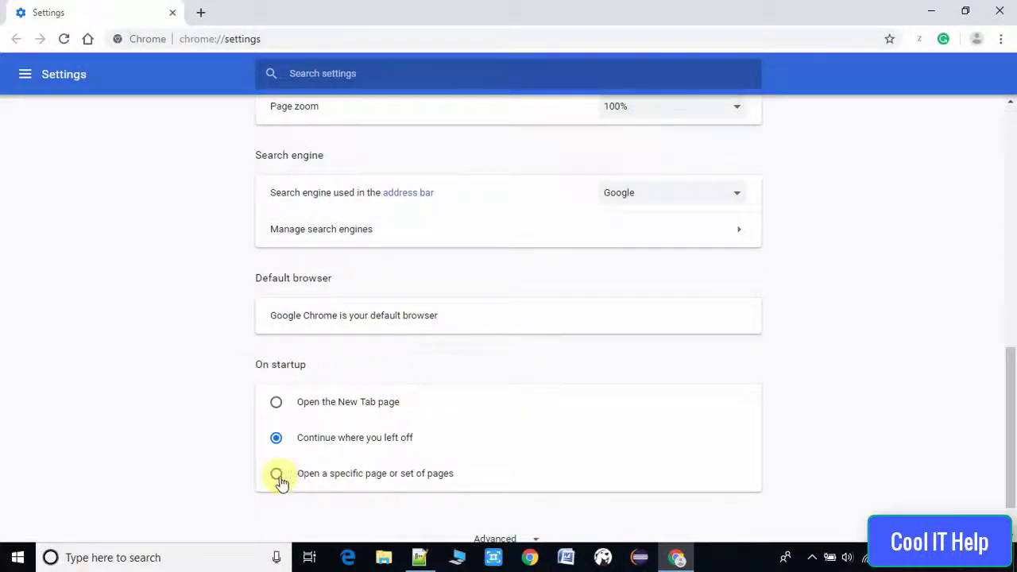
{"action": "left_click", "coordinate": [276, 472]}
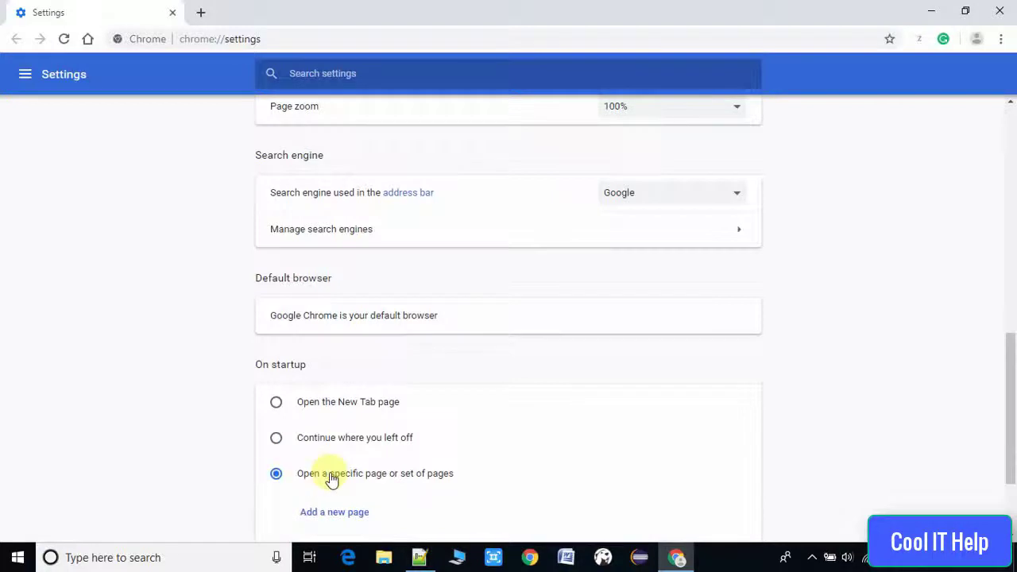
{"action": "scroll", "scroll_direction": "down", "scroll_amount": 3}
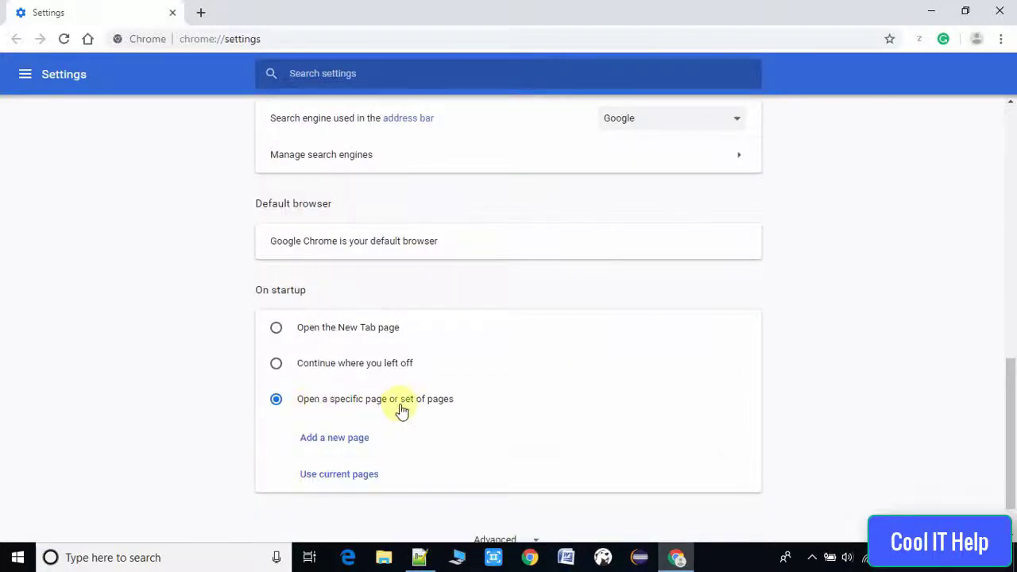
{"action": "mouse_move", "coordinate": [443, 413]}
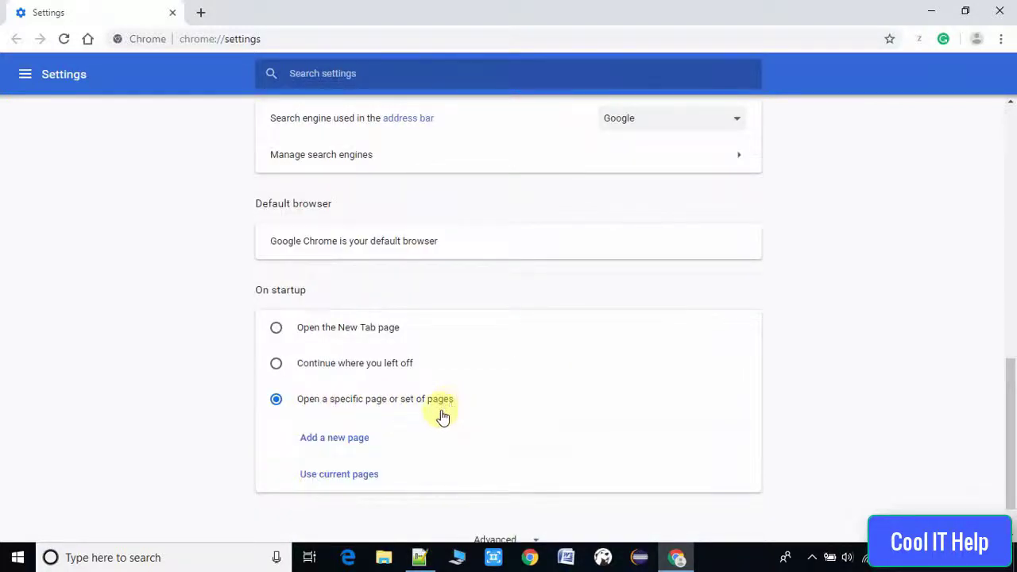
{"action": "mouse_move", "coordinate": [349, 443]}
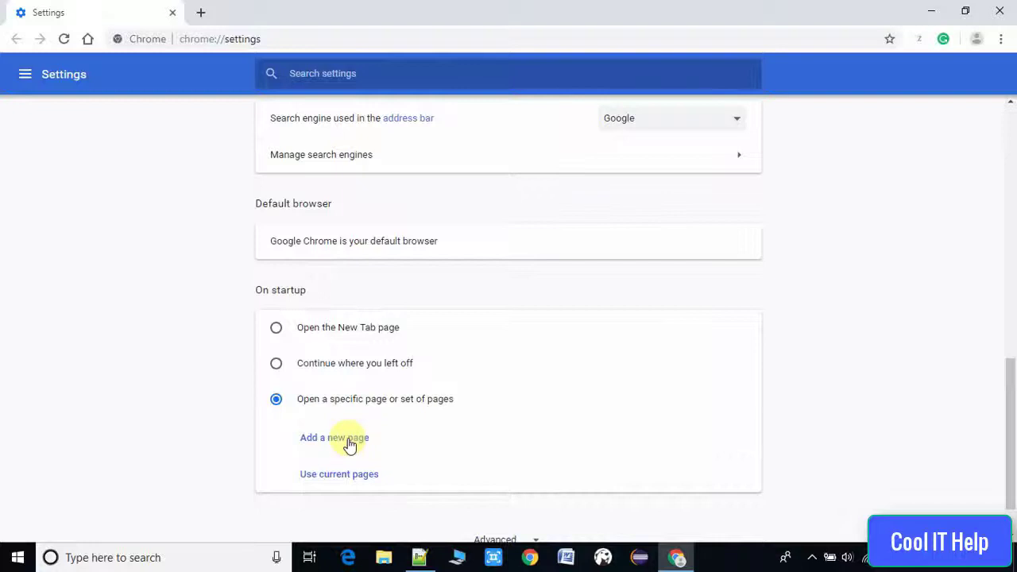
{"action": "left_click", "coordinate": [333, 437]}
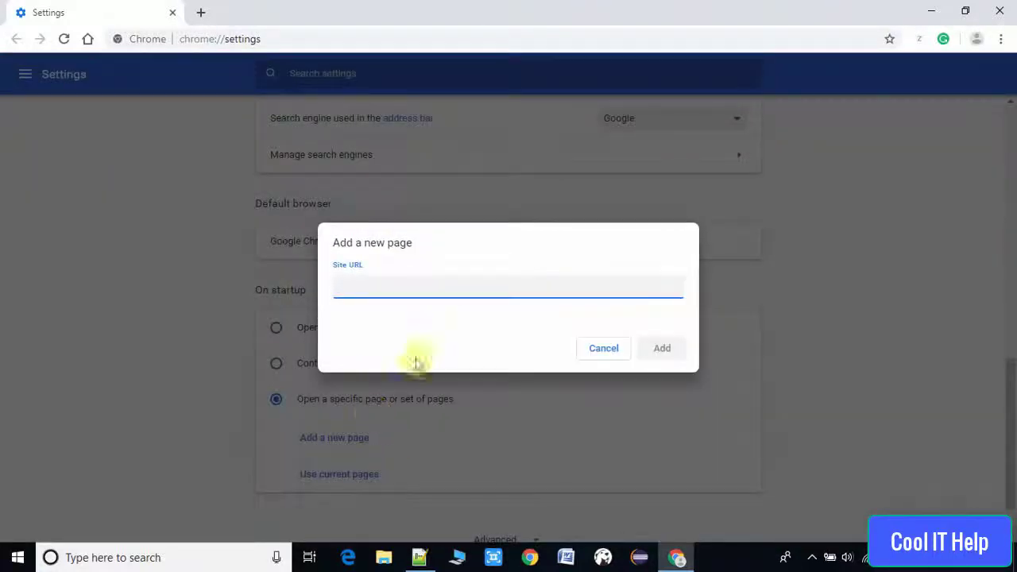
{"action": "type", "text": "ww"}
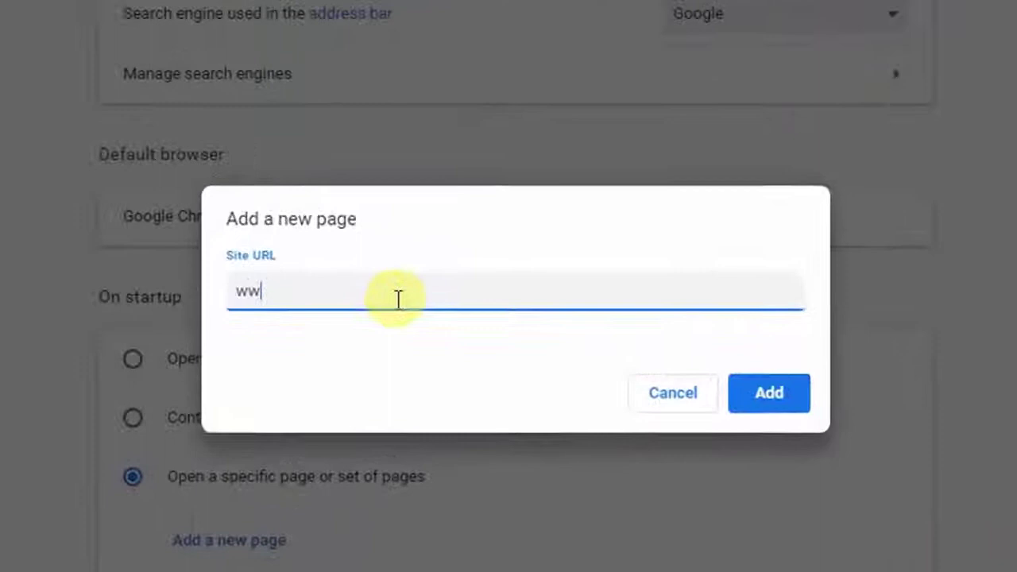
{"action": "type", "text": "w."}
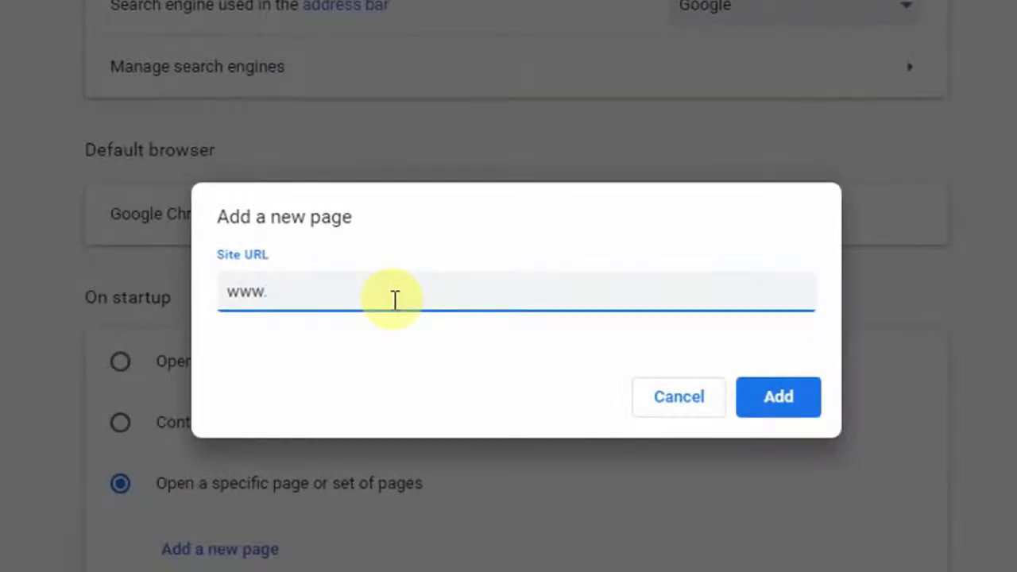
{"action": "type", "text": "htt"}
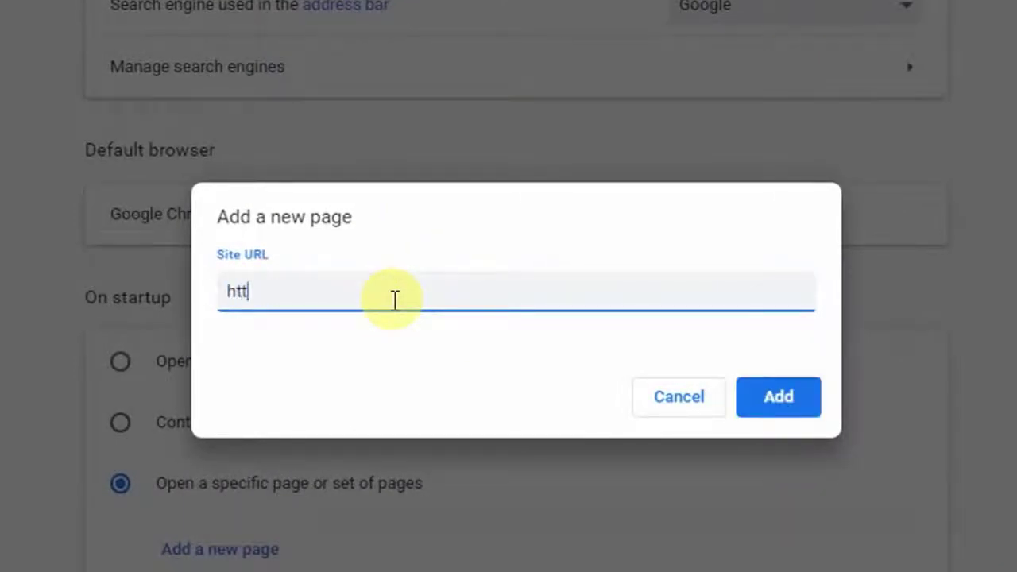
{"action": "type", "text": "ps:"}
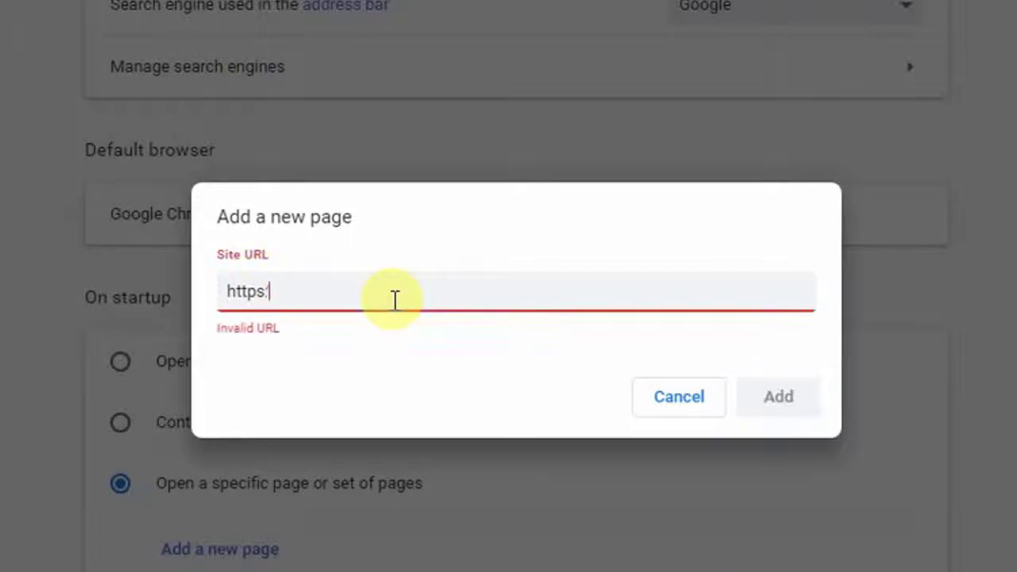
{"action": "type", "text": "//cool"}
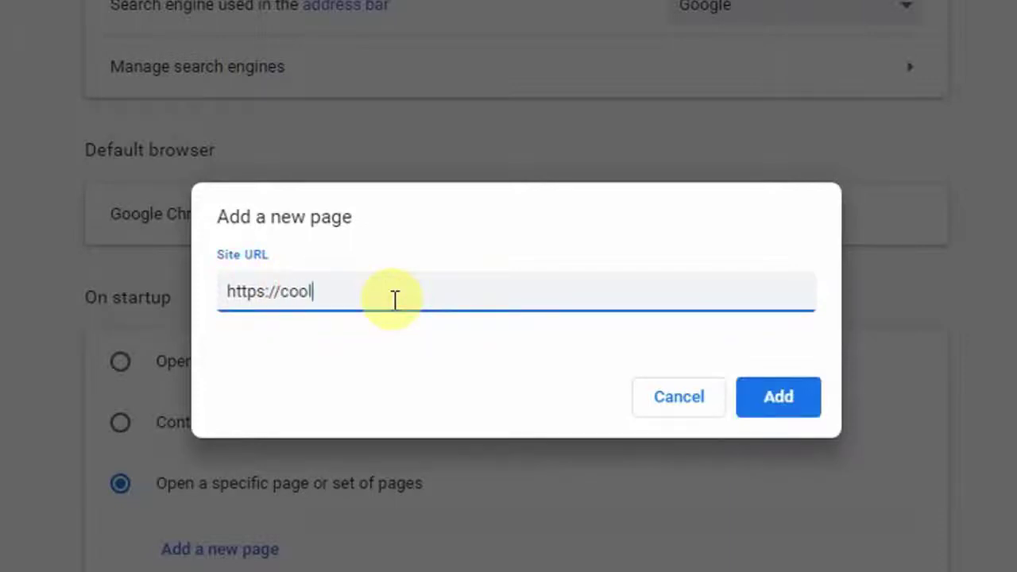
{"action": "type", "text": "ww"}
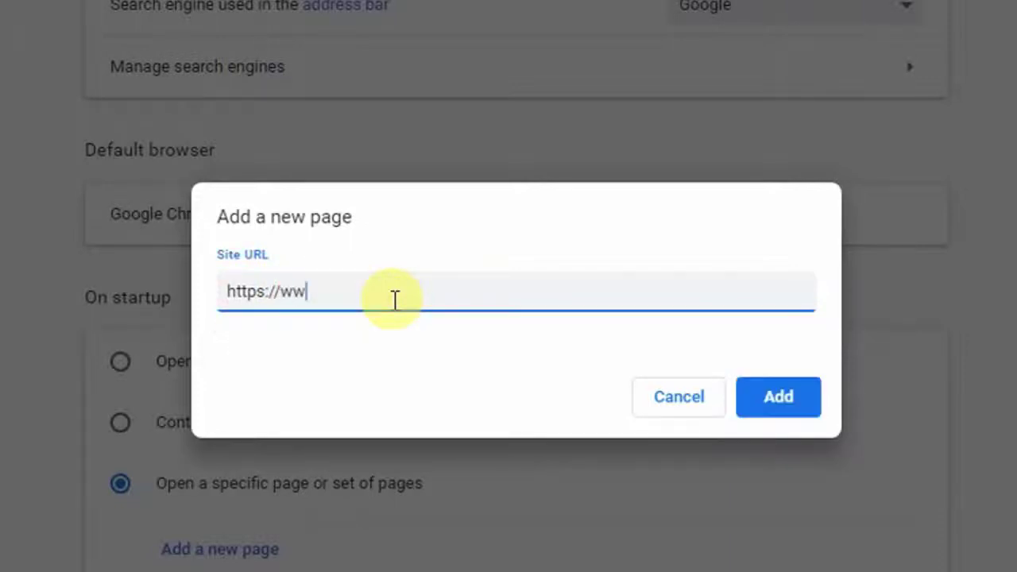
{"action": "type", "text": "w.cool"}
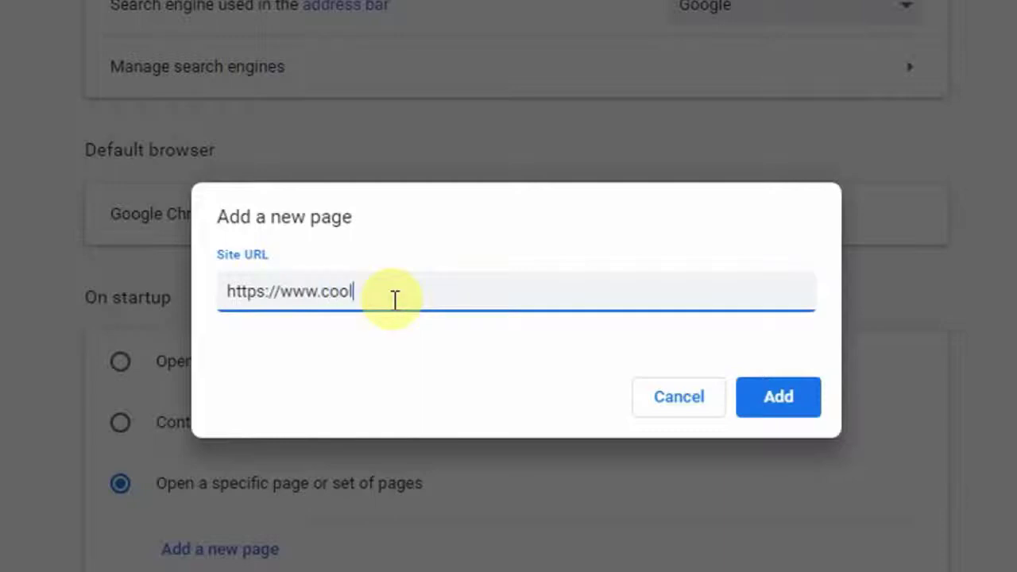
{"action": "type", "text": "ithelp"}
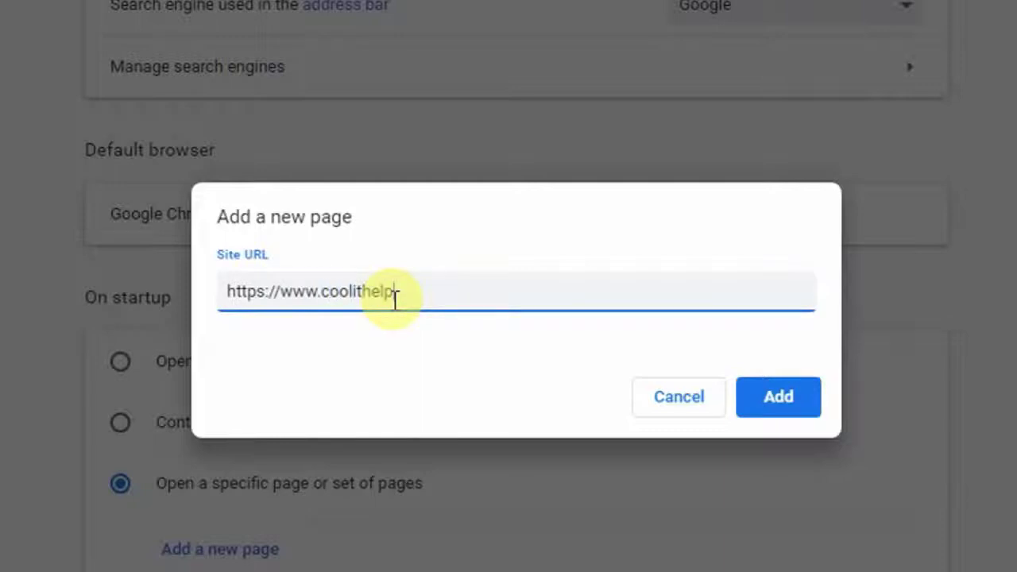
{"action": "type", "text": "com"}
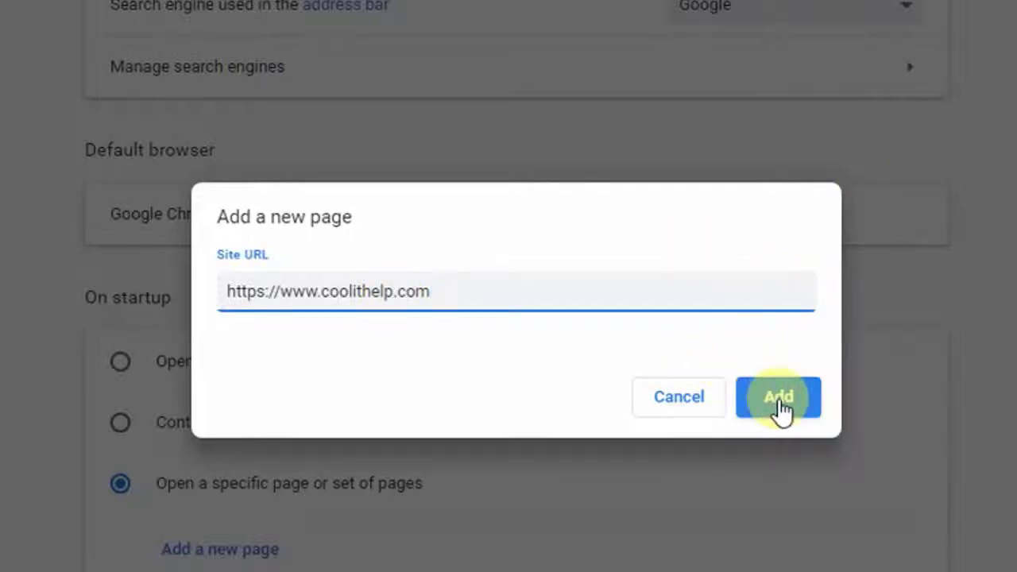
Select the typed address and add it as the startup page
{"action": "right_click", "coordinate": [239, 291]}
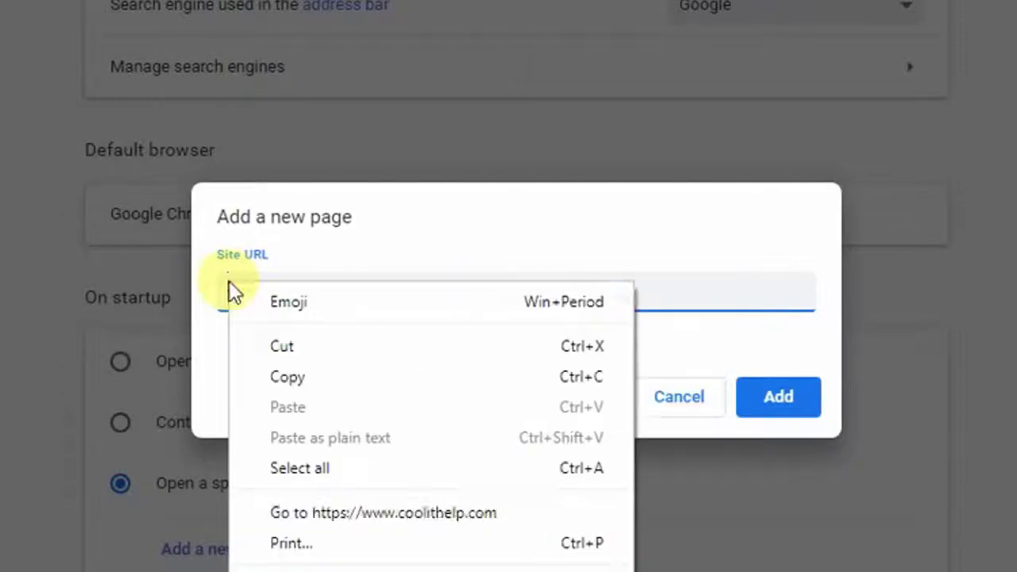
{"action": "left_click", "coordinate": [288, 407]}
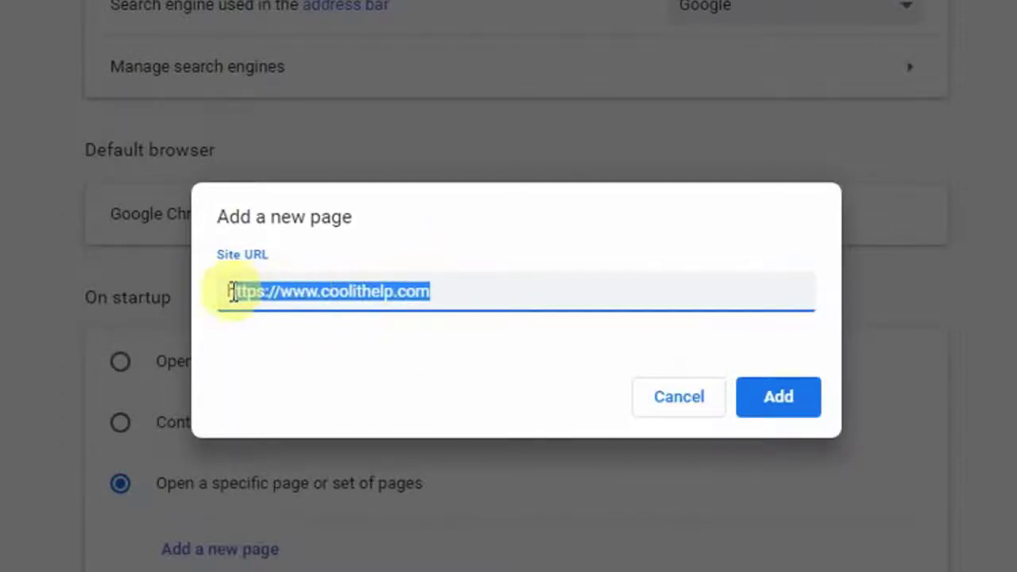
{"action": "left_click", "coordinate": [778, 396]}
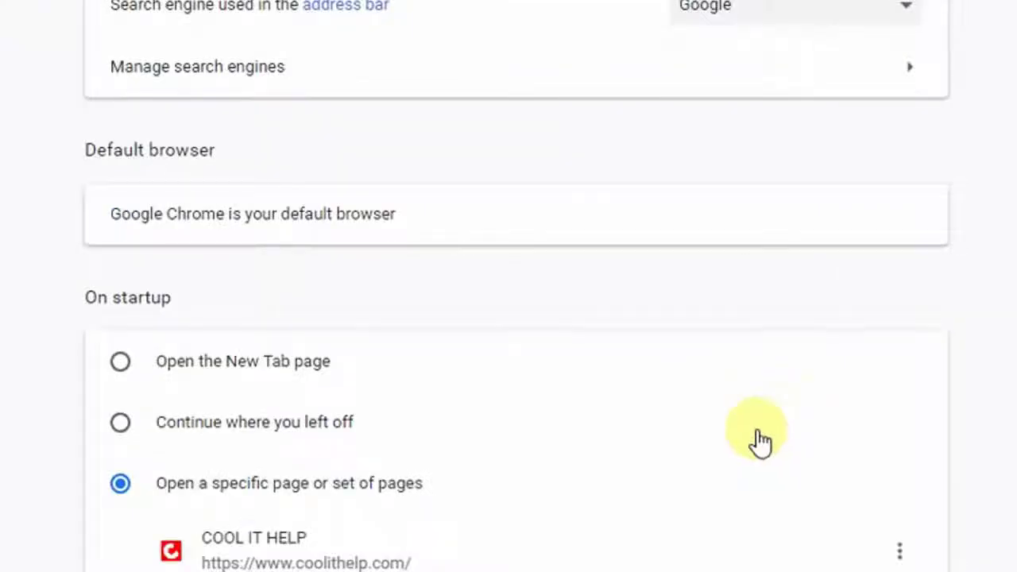
{"action": "scroll", "scroll_direction": "down", "scroll_amount": 3}
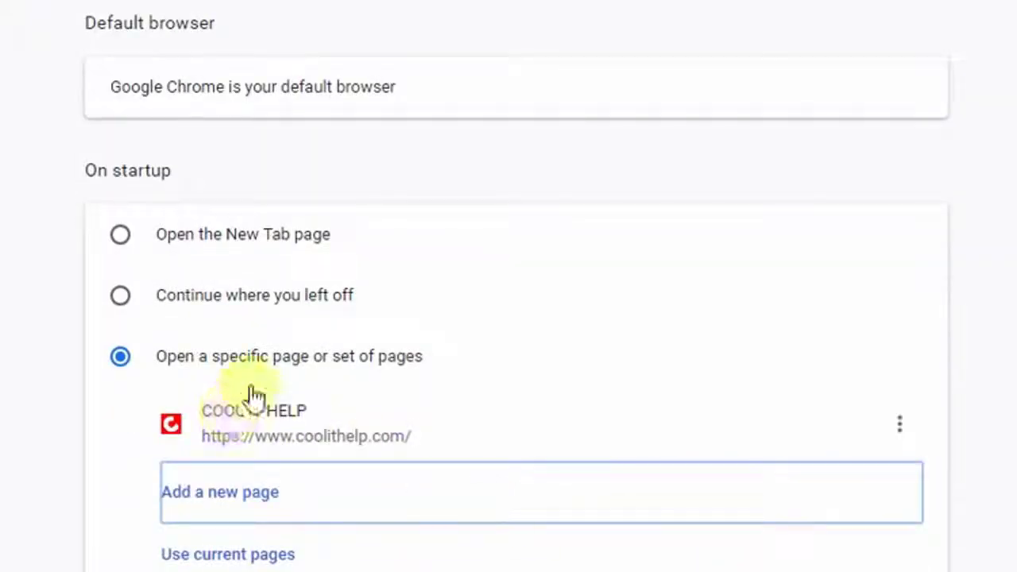
{"action": "mouse_move", "coordinate": [451, 365]}
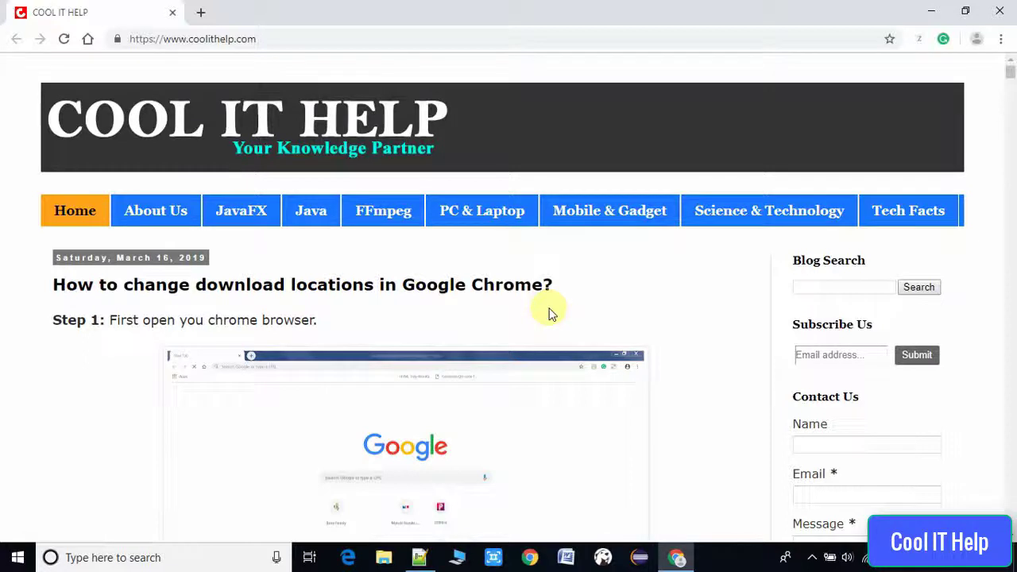
Open Chrome Settings again from the three-dot menu after relaunching
{"action": "left_click", "coordinate": [1000, 38]}
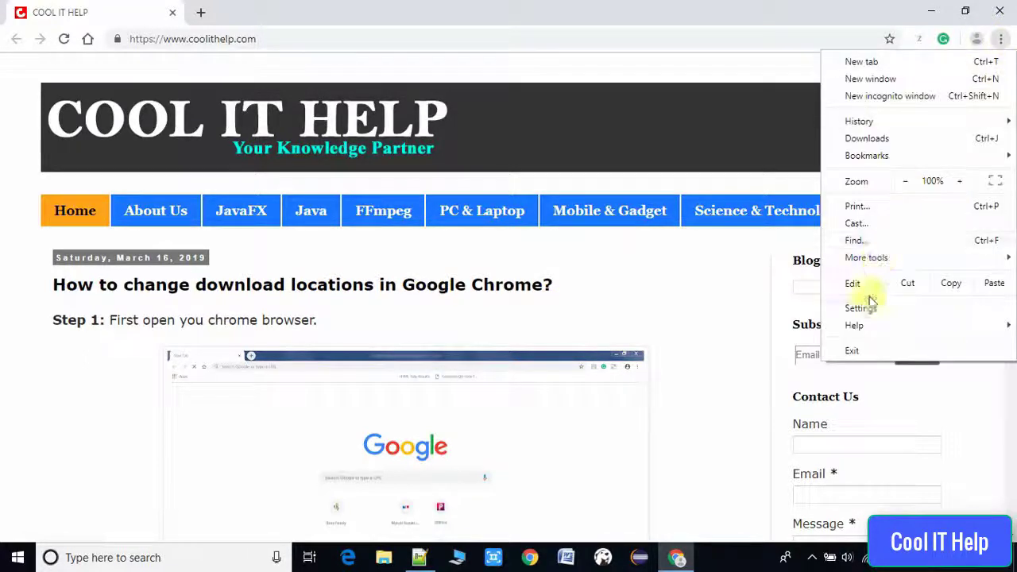
{"action": "left_click", "coordinate": [858, 307]}
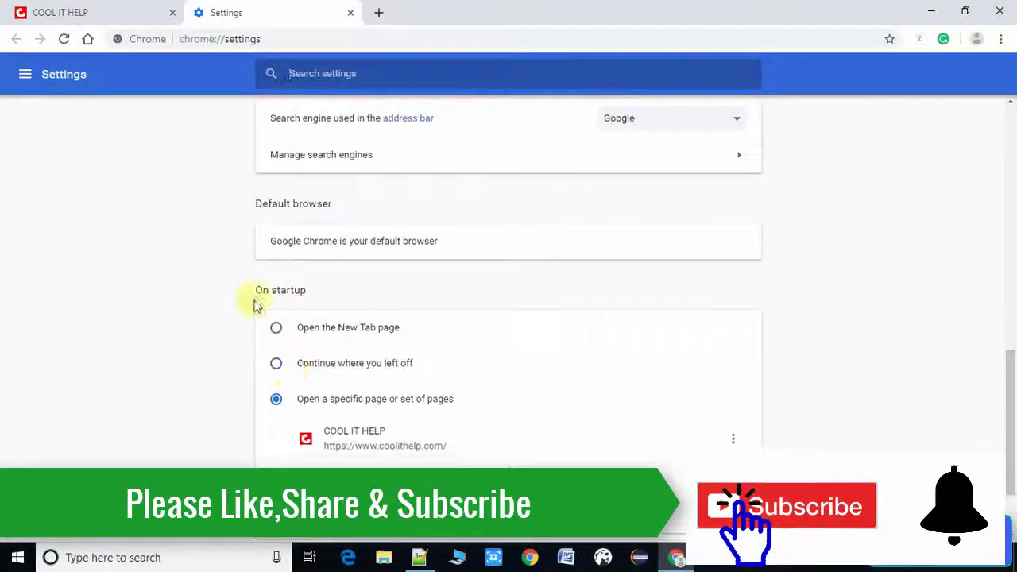
{"action": "double_click", "coordinate": [279, 290]}
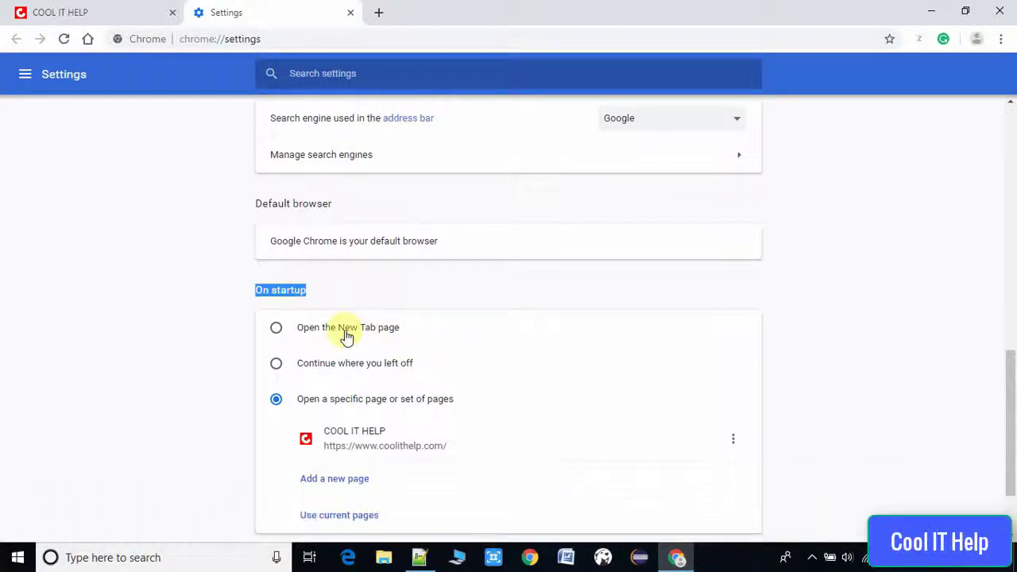
{"action": "mouse_move", "coordinate": [304, 376]}
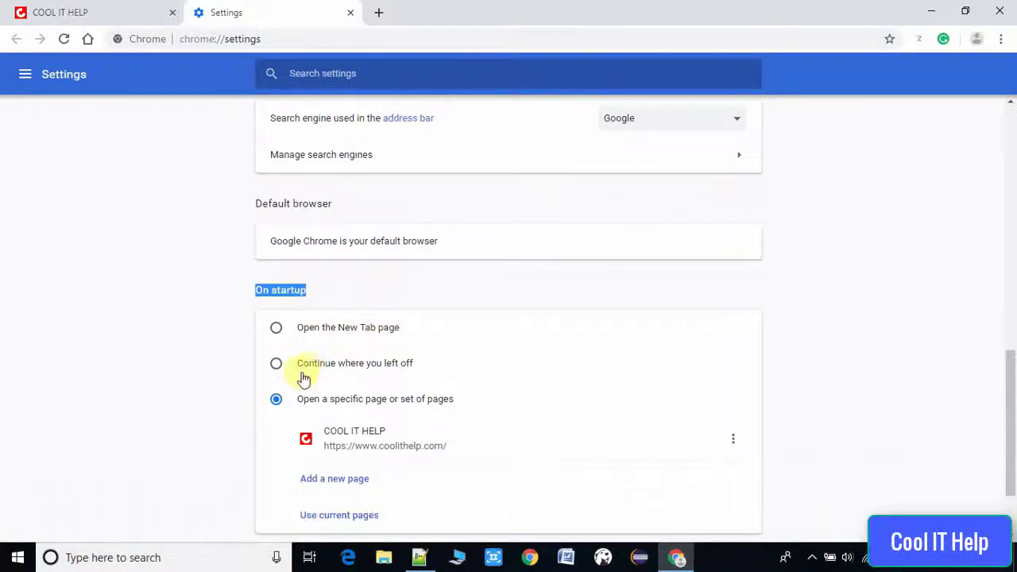
{"action": "scroll", "scroll_direction": "down", "scroll_amount": 3}
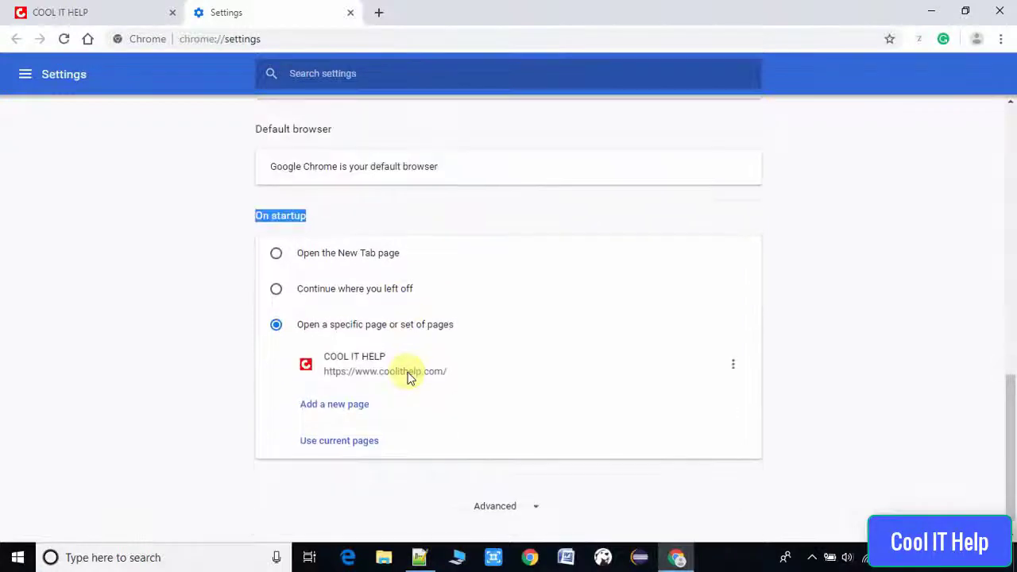
{"action": "mouse_move", "coordinate": [442, 329]}
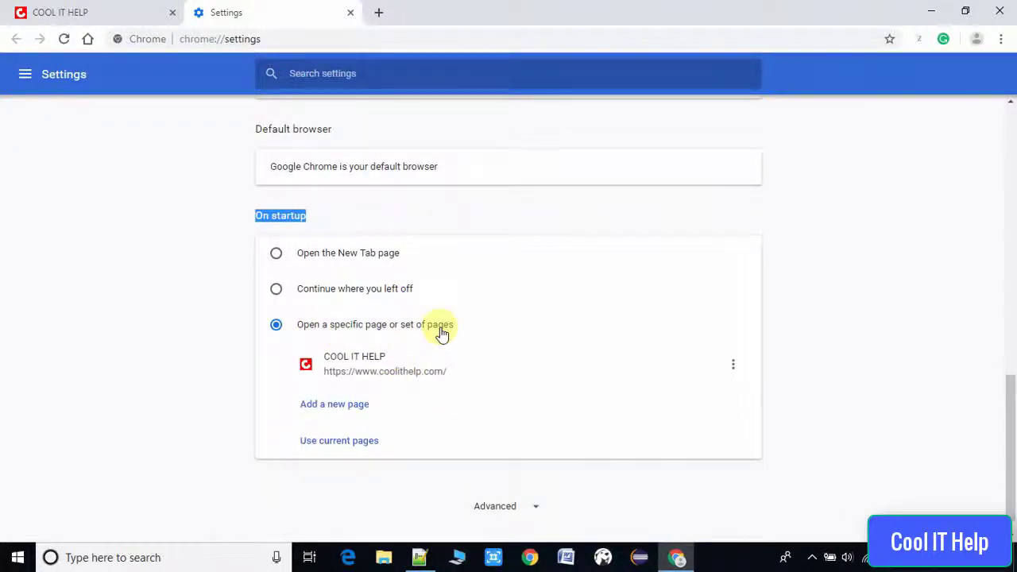
{"action": "mouse_move", "coordinate": [388, 444]}
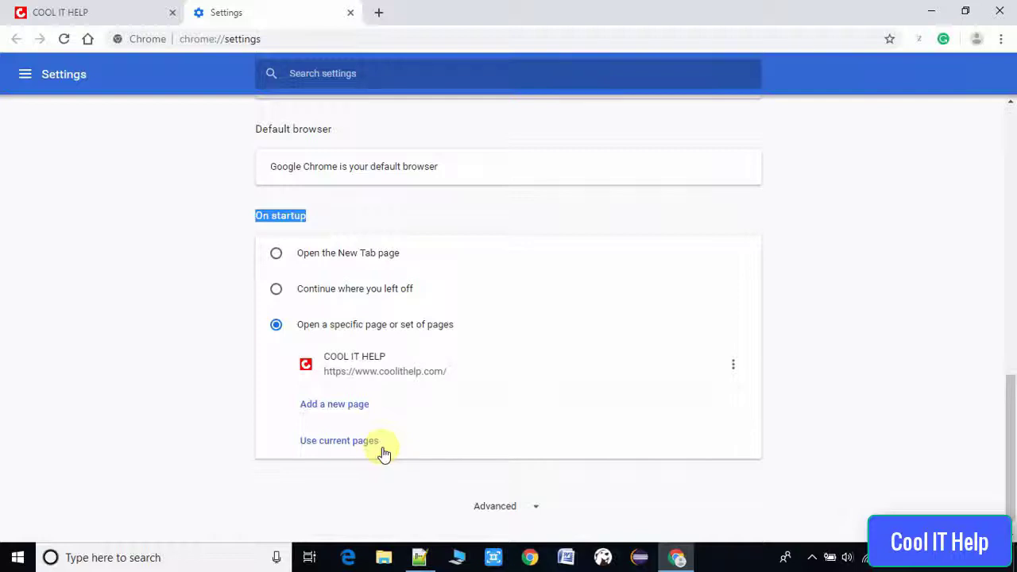
{"action": "mouse_move", "coordinate": [824, 435]}
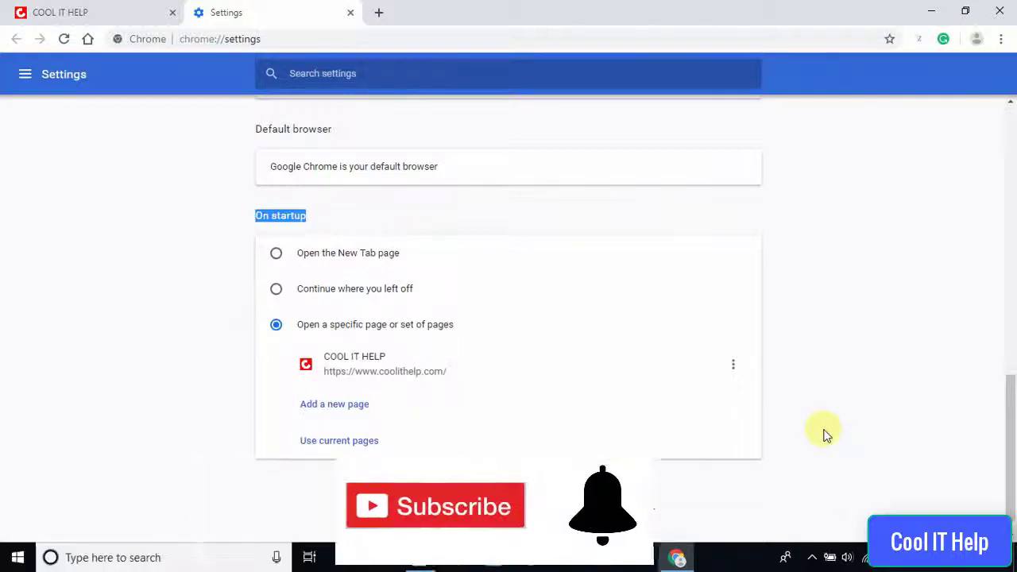